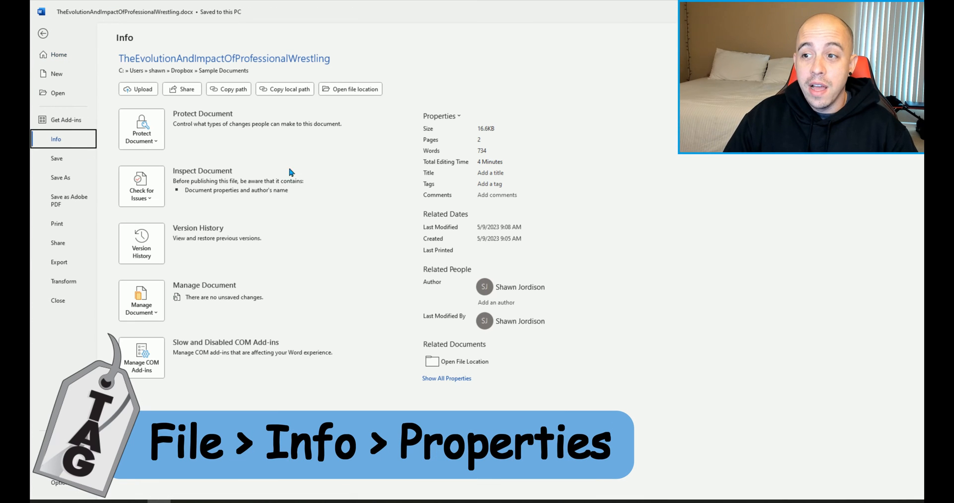
Expand the Properties dropdown on the Info page to show Advanced Properties.
{"action": "left_click", "coordinate": [441, 116]}
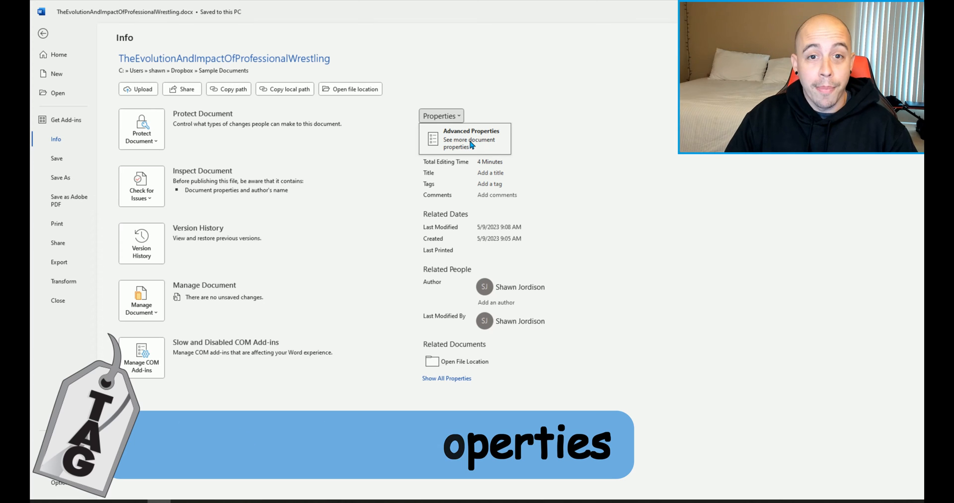
In Advanced Properties, enter the title 'The Evolution and Impact of Professional Wrestling'.
{"action": "left_click", "coordinate": [470, 139]}
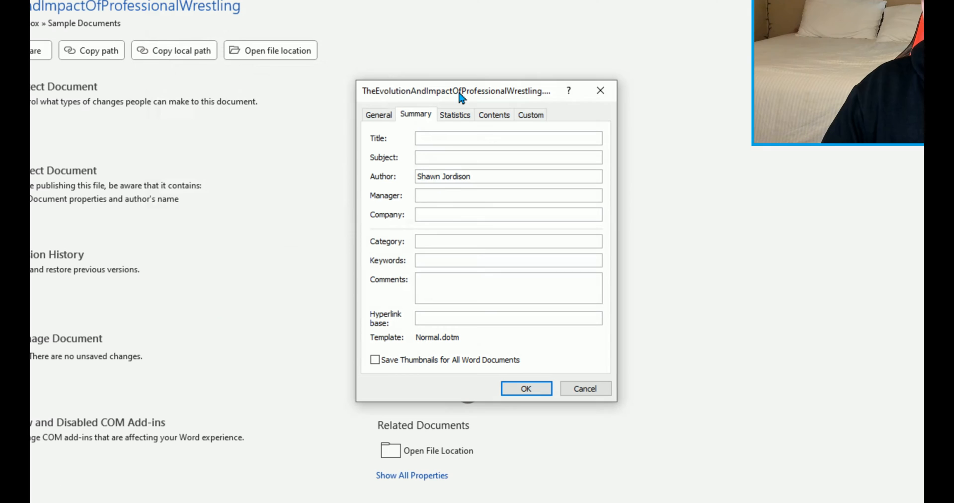
{"action": "left_click", "coordinate": [508, 138]}
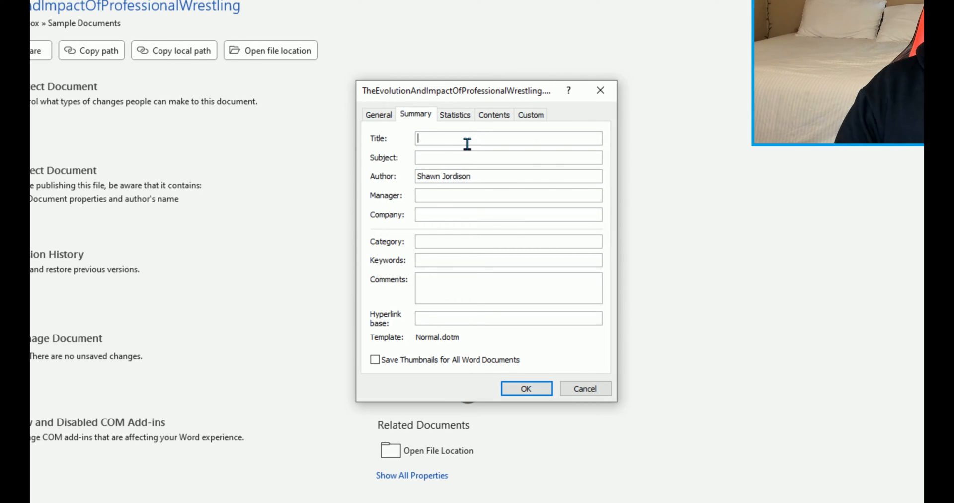
{"action": "type", "text": "The Evol"}
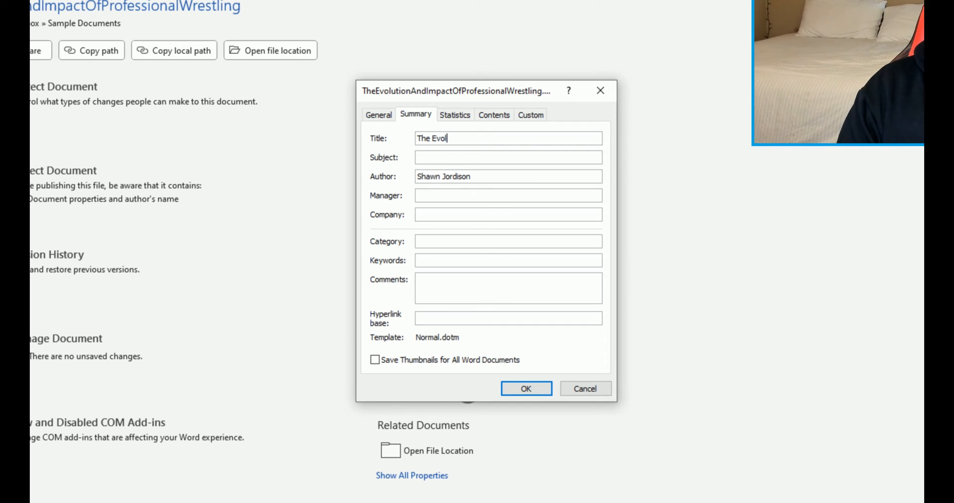
{"action": "type", "text": "ution and Impact of Pr"}
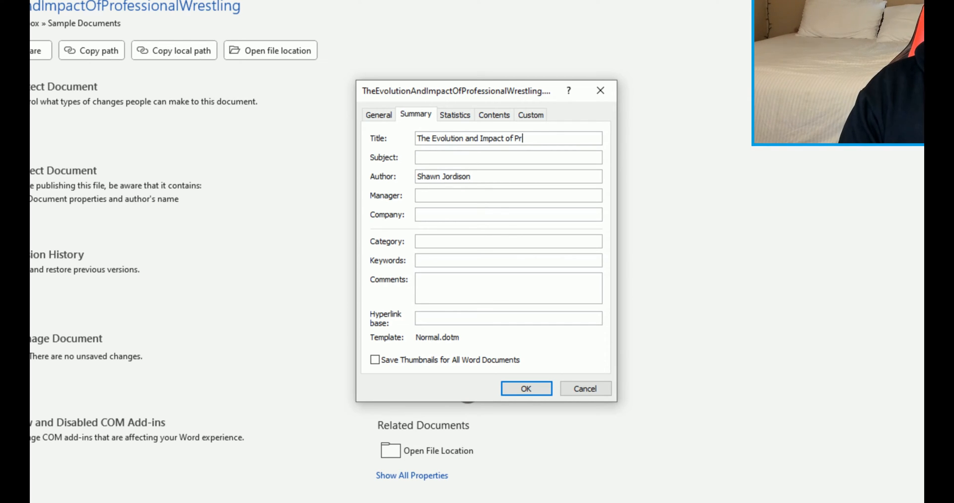
{"action": "type", "text": "ofessional Wrestling"}
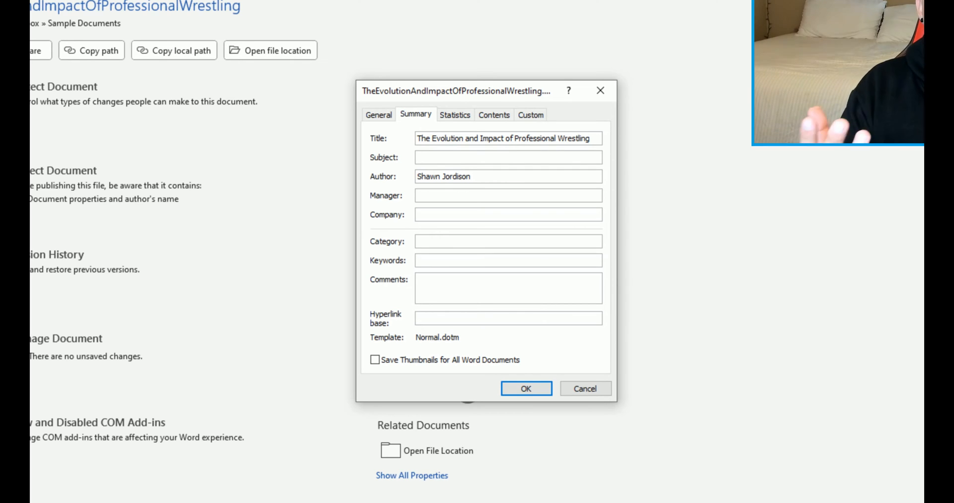
{"action": "left_click", "coordinate": [508, 157]}
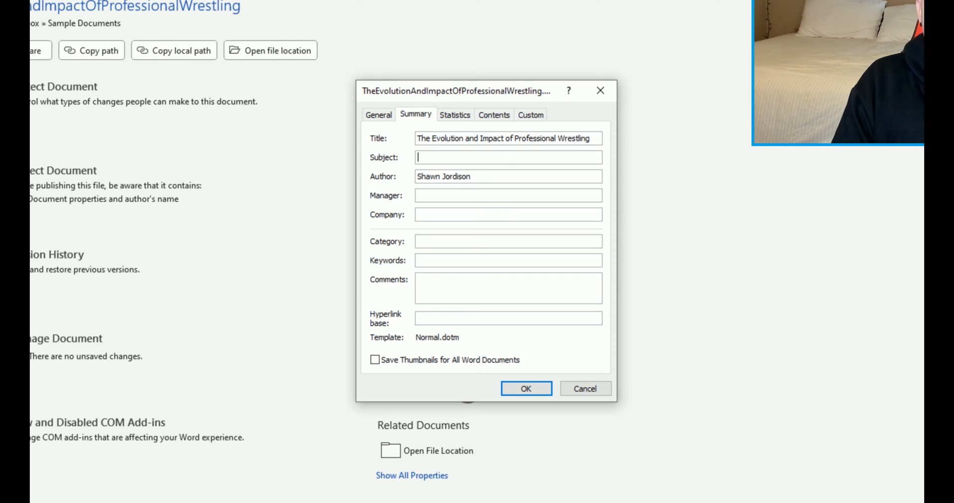
Fill in a wrestling-timeline subject, extend the author, add 'wrestling, history, accessibility' keywords, and confirm.
{"action": "type", "text": "A timeline of important events"}
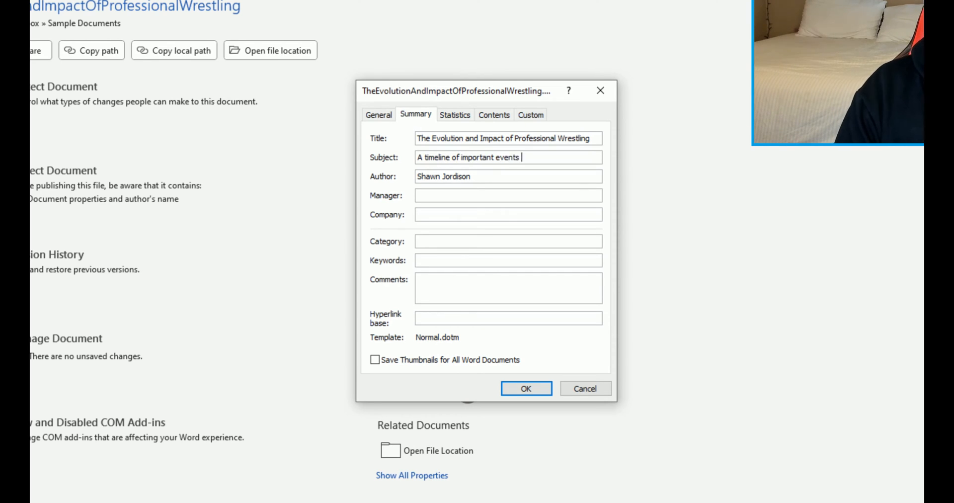
{"action": "type", "text": "for wrestling"}
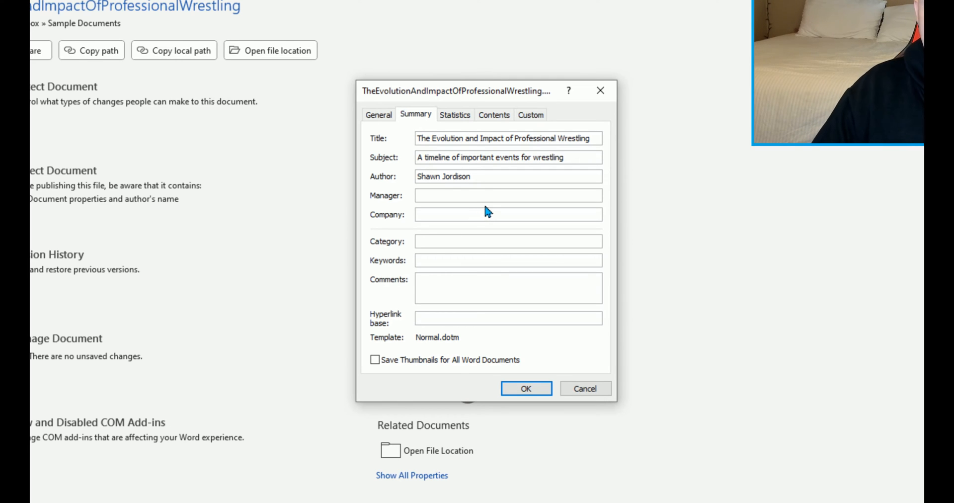
{"action": "type", "text": "the Accessibility Guy"}
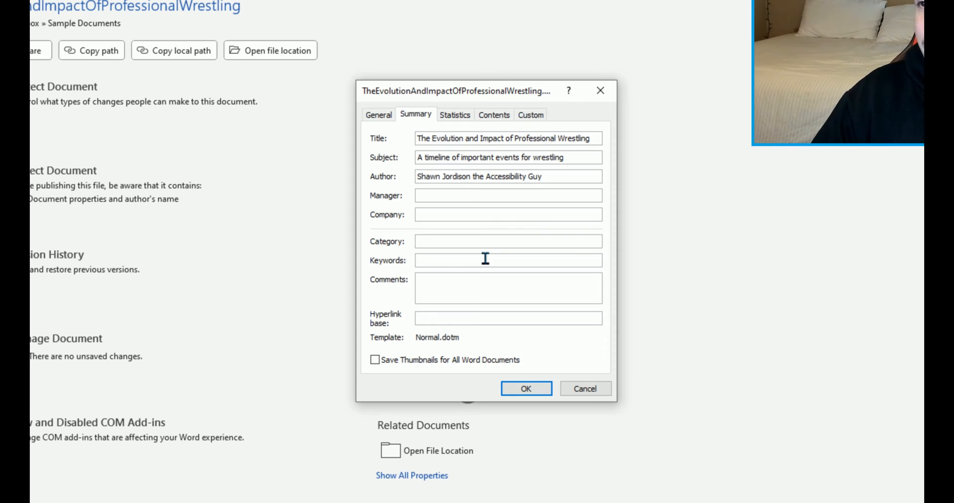
{"action": "type", "text": "wrestling, history, accessibility"}
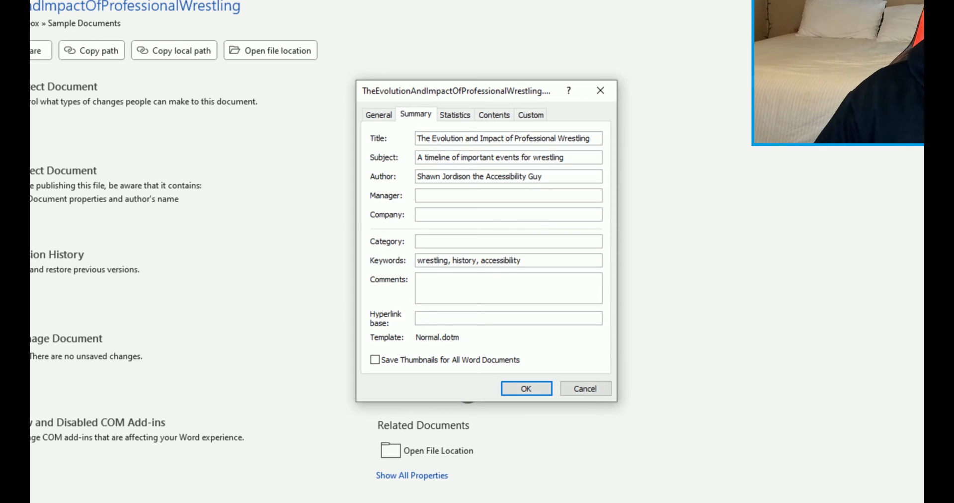
{"action": "left_click", "coordinate": [525, 388]}
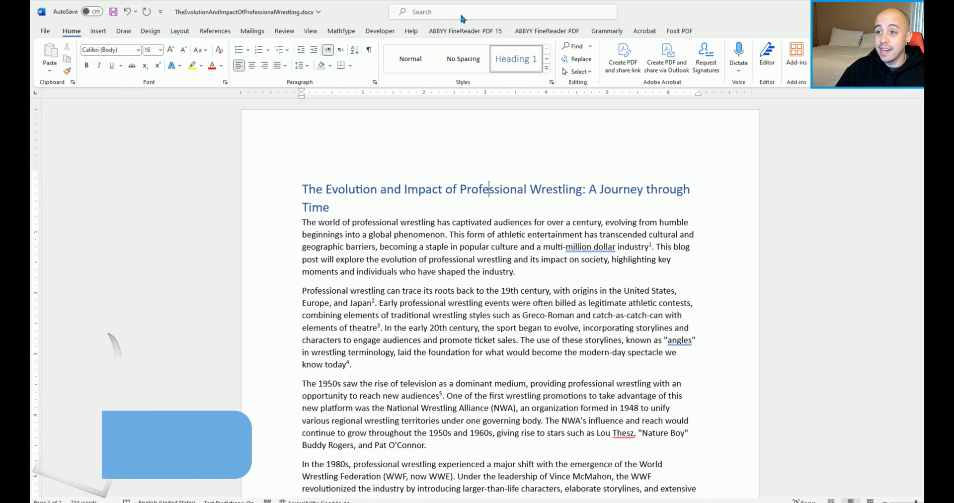
Search Word's commands for 'proofing'.
{"action": "left_click", "coordinate": [459, 11]}
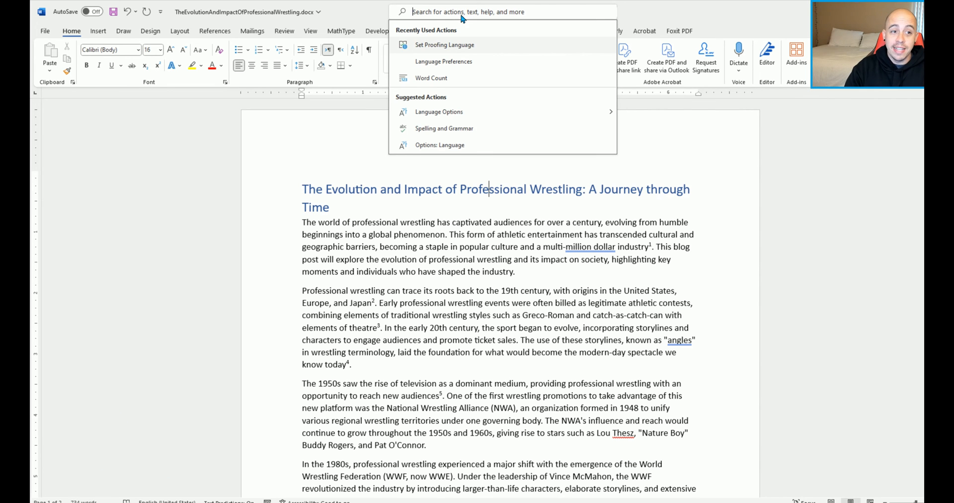
{"action": "type", "text": "proofing"}
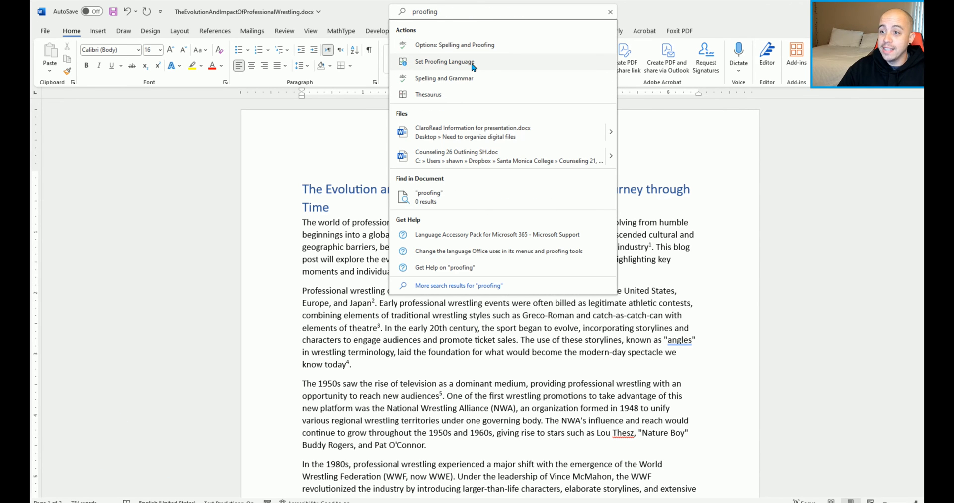
Open Set Proofing Language from the search results, with English (United States) selected.
{"action": "left_click", "coordinate": [444, 61]}
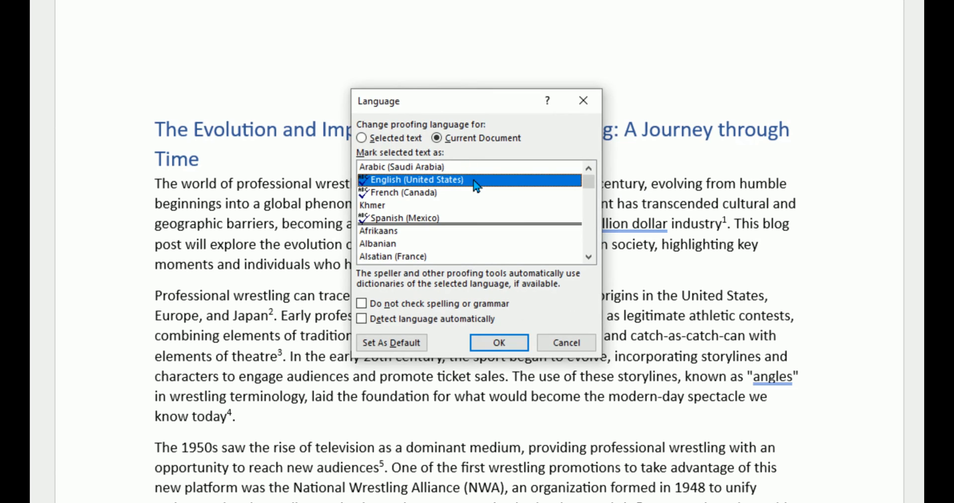
{"action": "mouse_move", "coordinate": [470, 187]}
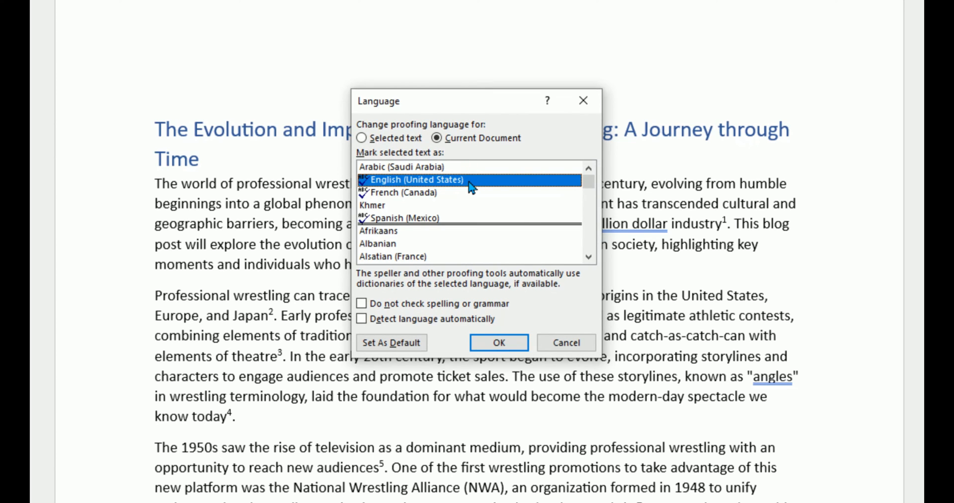